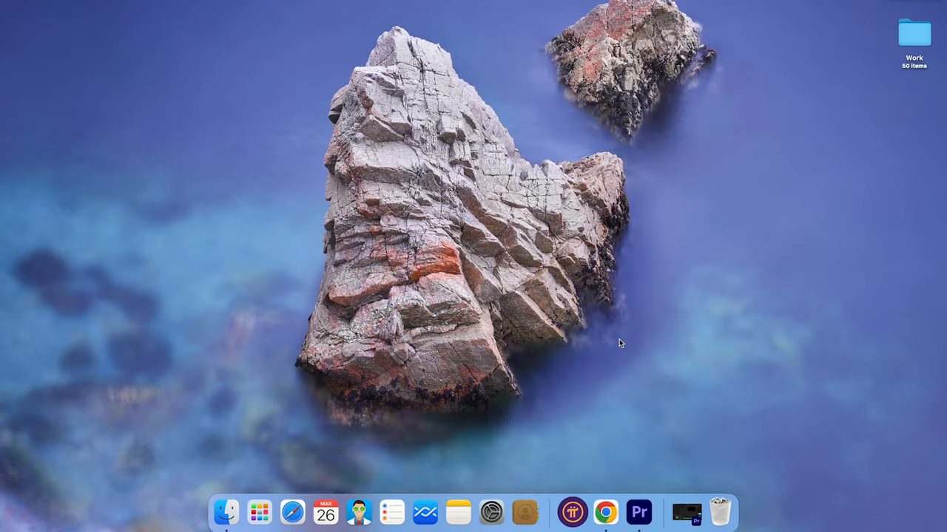
# Launch Google Chrome from the Dock to a new tab.
pyautogui.click(605, 512)
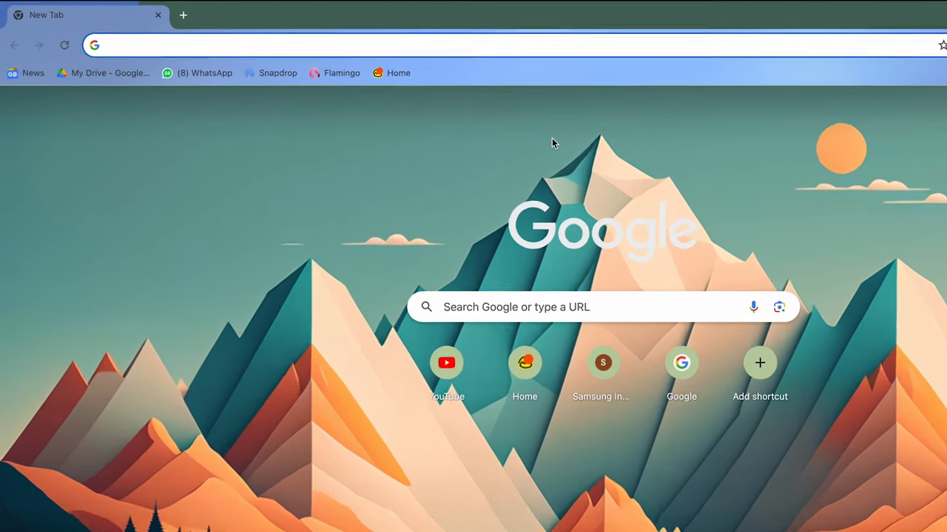
# Search 'google slides' in the address bar to reach Google Slides.
pyautogui.write('google slides')
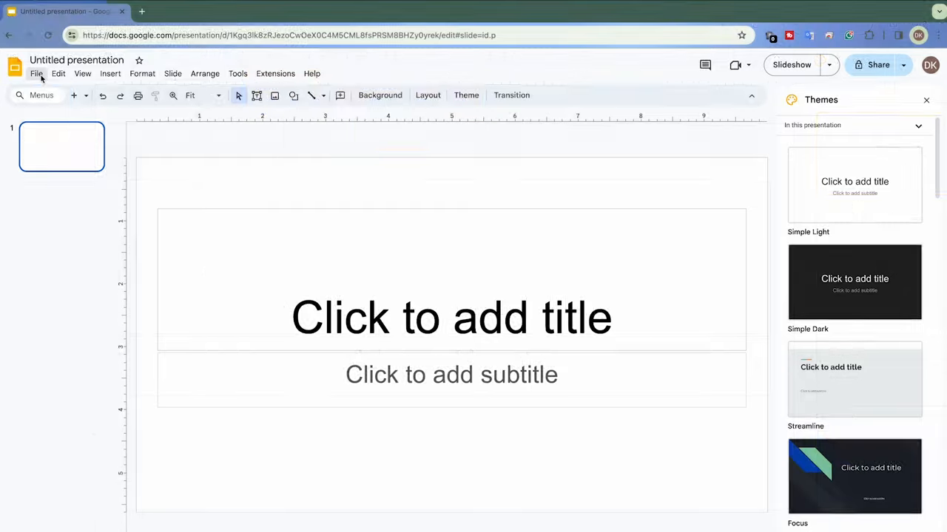
pyautogui.click(36, 73)
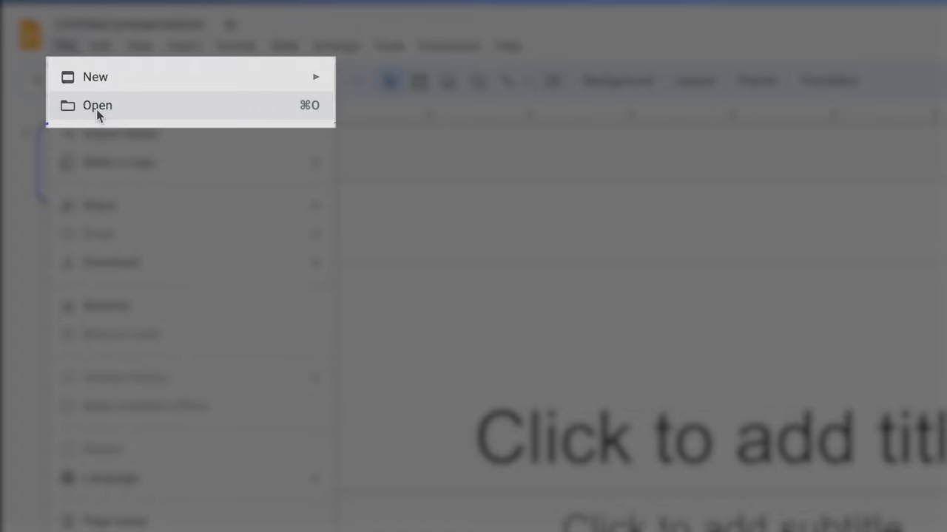
pyautogui.moveTo(174, 112)
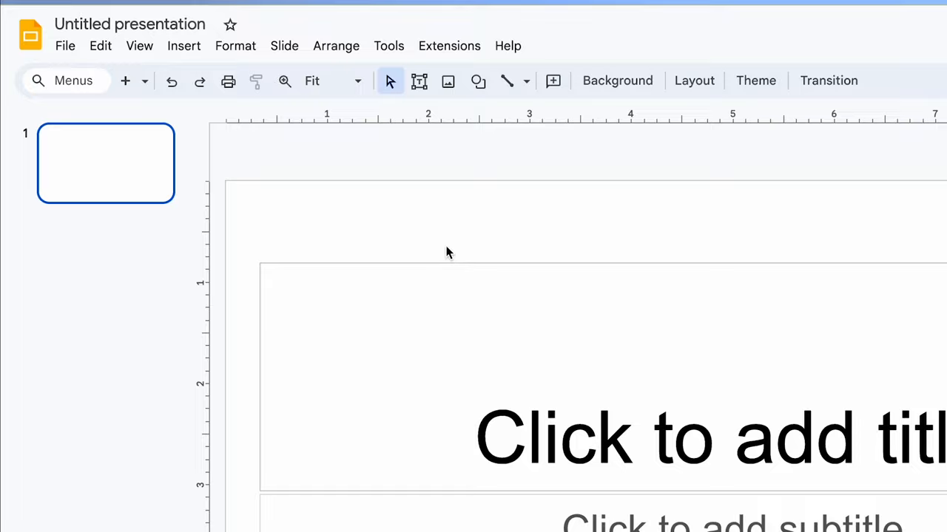
# Open the GIFs and stickers panel from the Insert > Image menu.
pyautogui.click(184, 46)
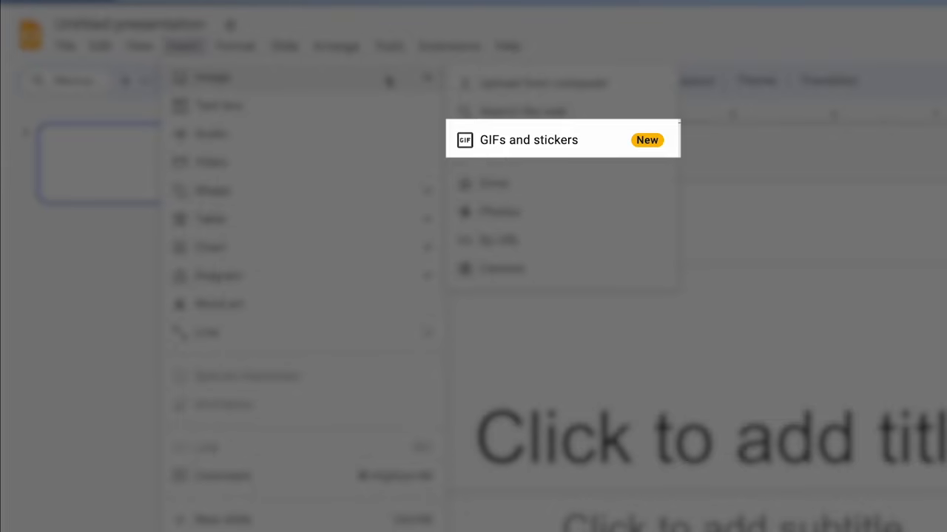
pyautogui.click(528, 140)
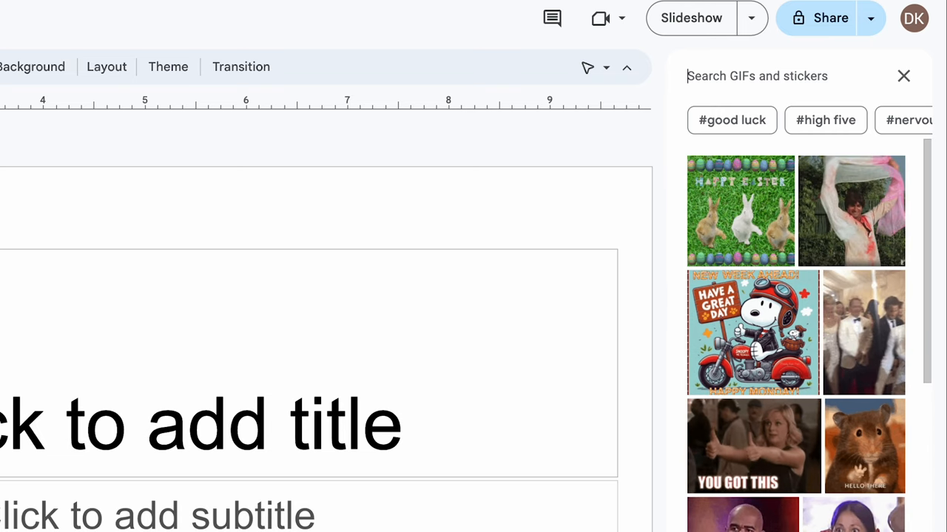
# Search 'Done' in the panel and filter the results to stickers only.
pyautogui.write('Done done')
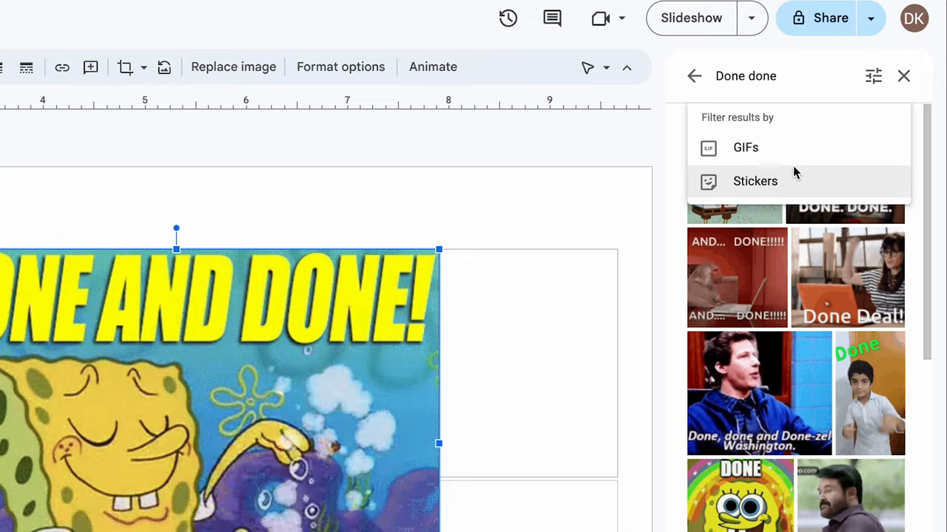
pyautogui.click(754, 181)
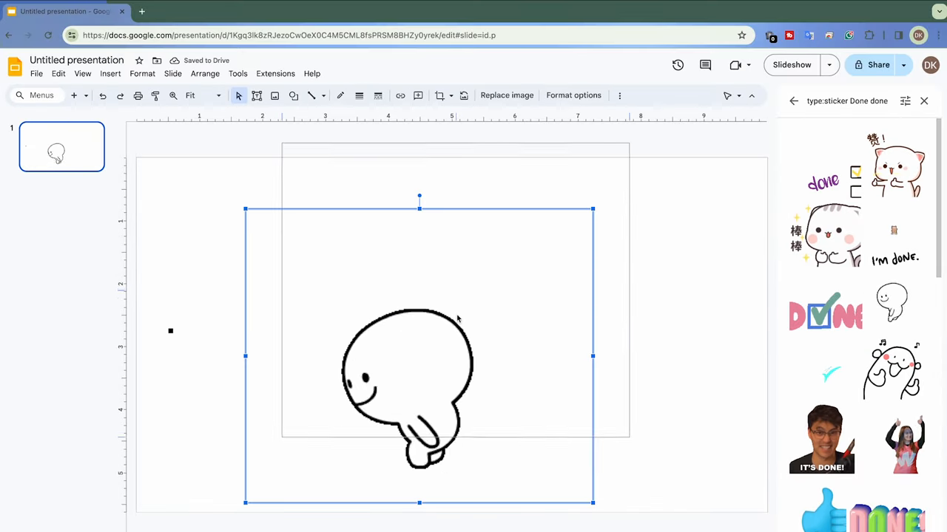